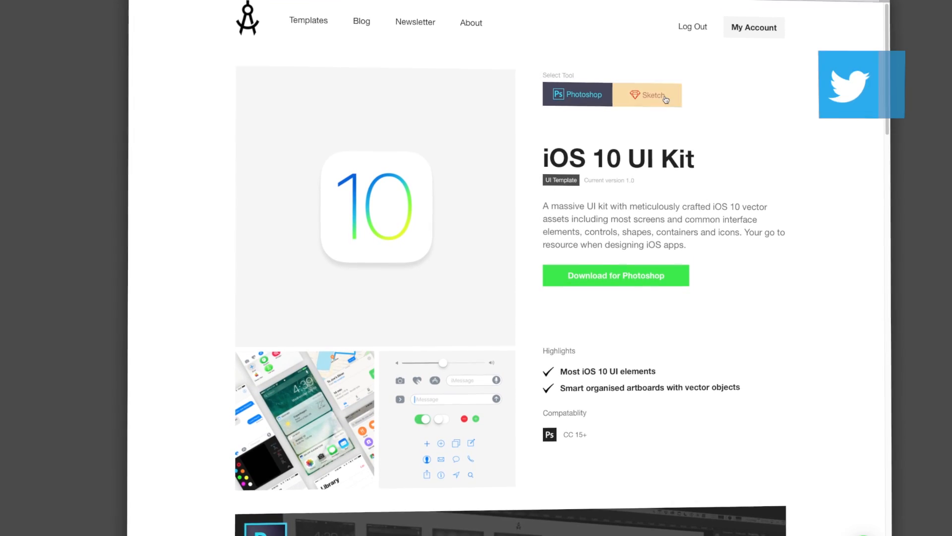
- Choose the Sketch edition of the iOS 10 UI Kit and download it
click(652, 94)
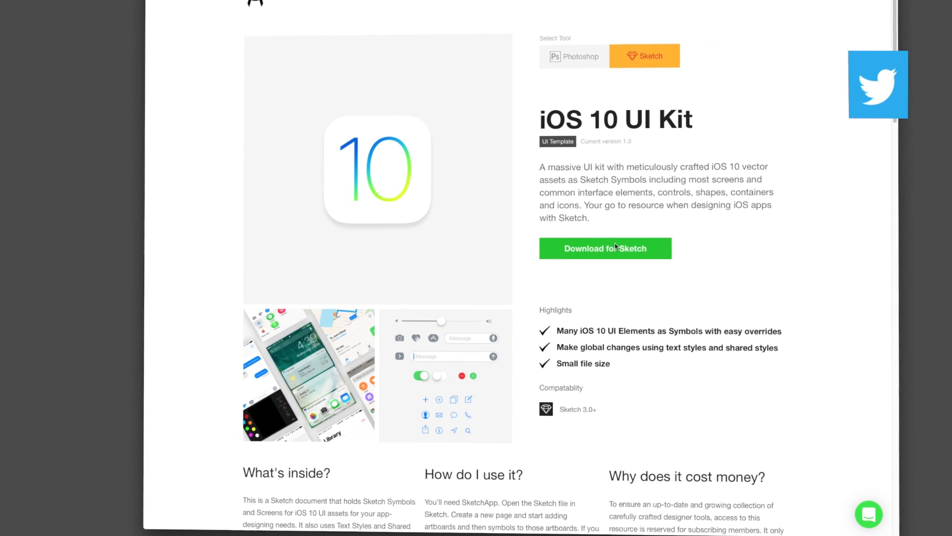
scroll(down, 3)
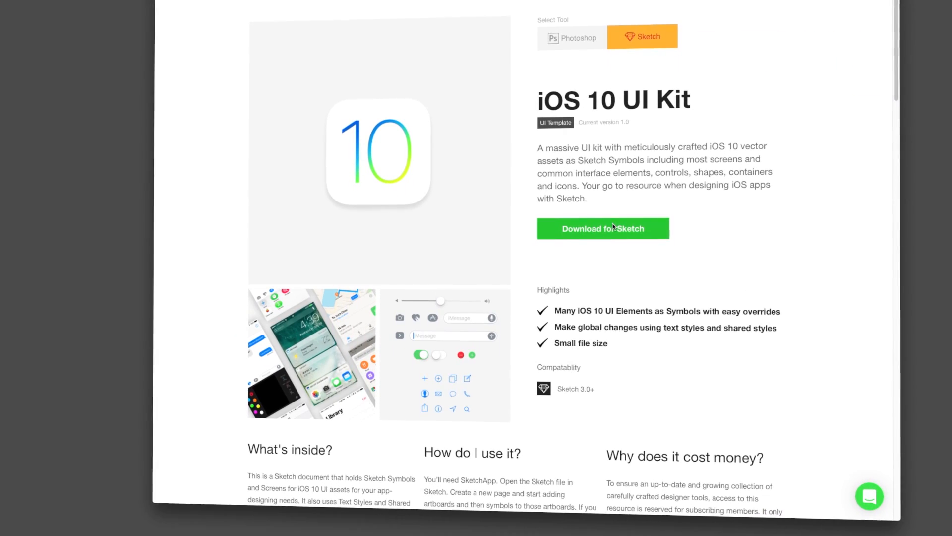
click(603, 228)
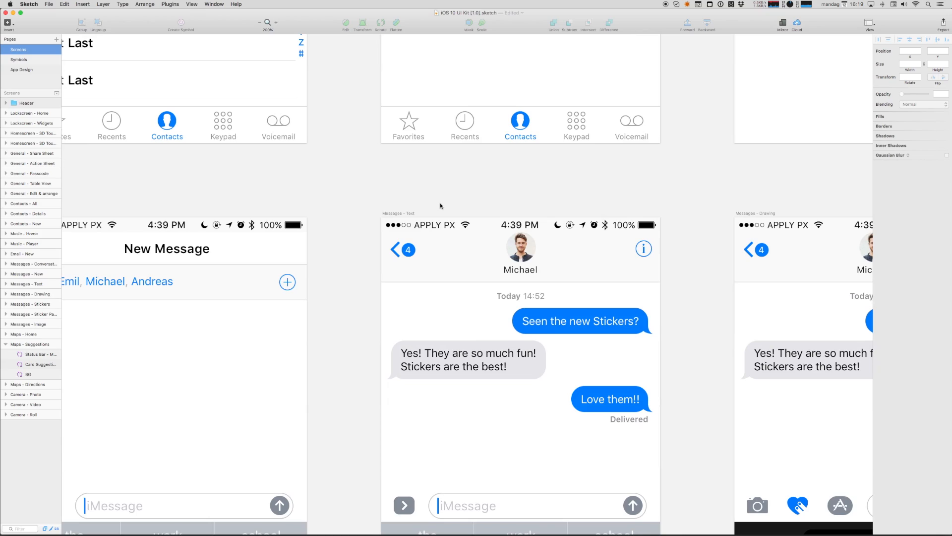
click(299, 23)
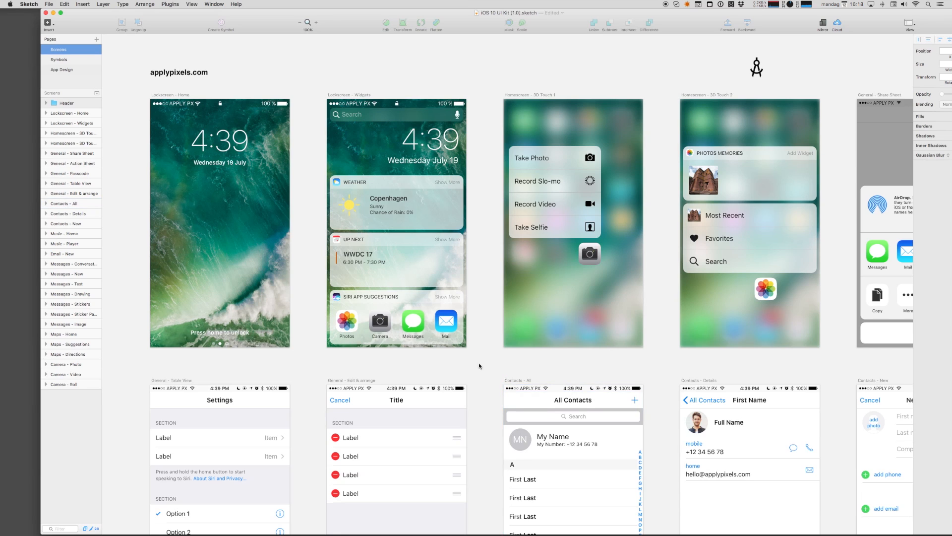
click(59, 59)
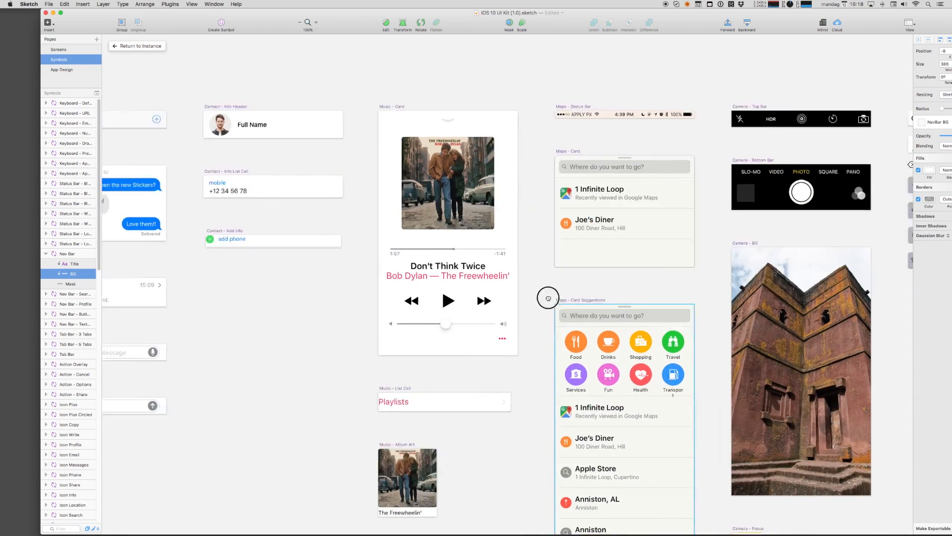
click(58, 49)
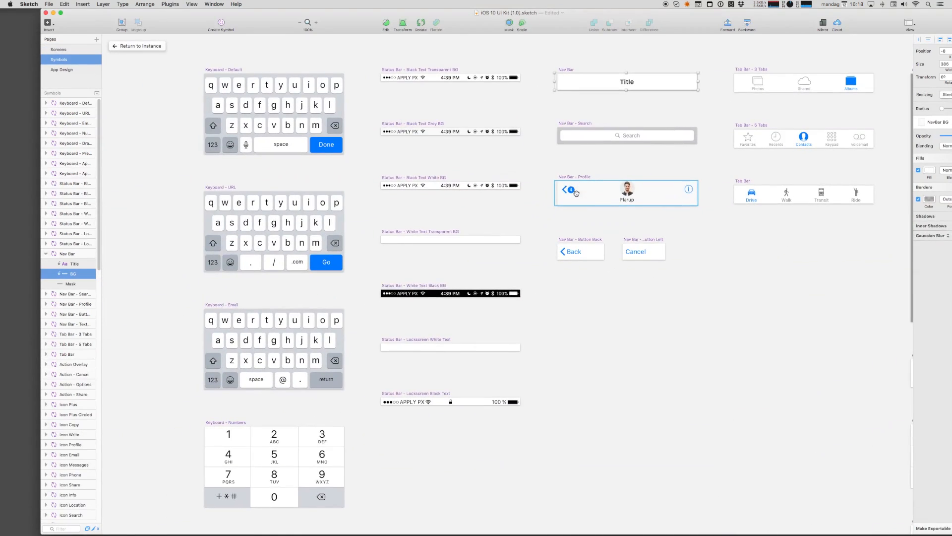
click(59, 49)
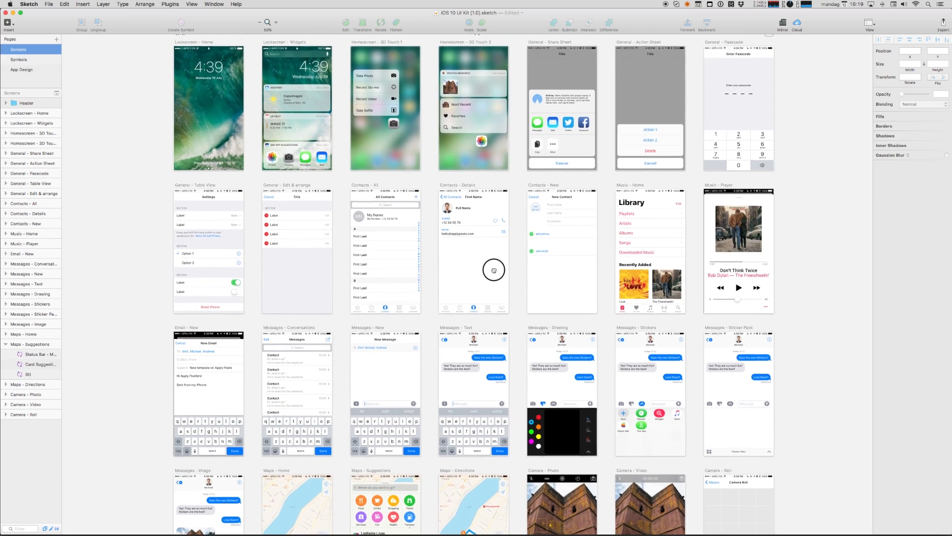
scroll(down, 3)
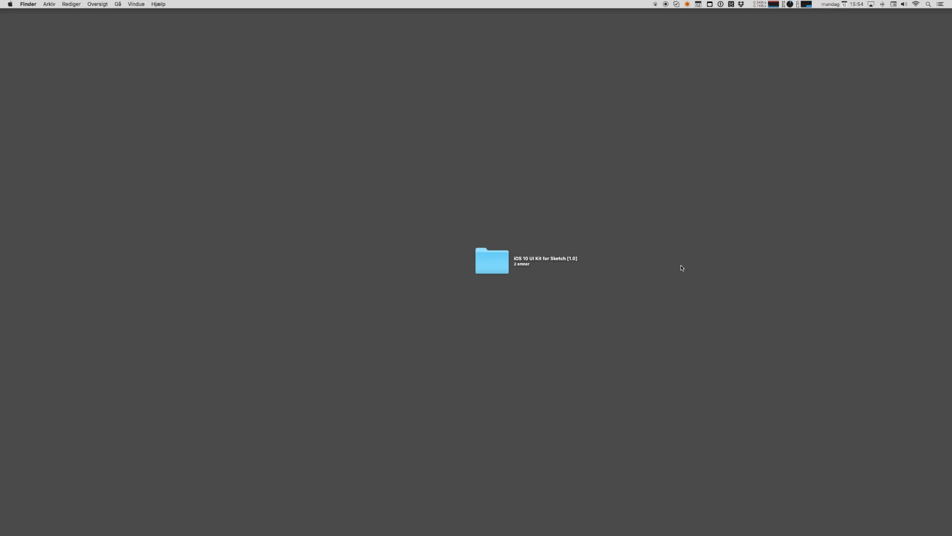
mouse_move(585, 290)
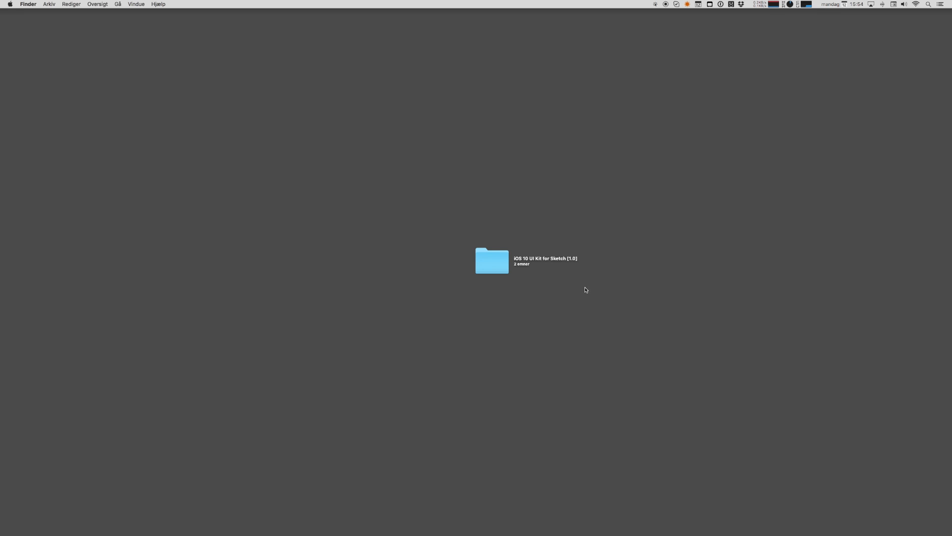
- Open the iOS 10 UI Kit for Sketch folder and launch iOS 10 UI Kit (1.0).sketch
click(491, 261)
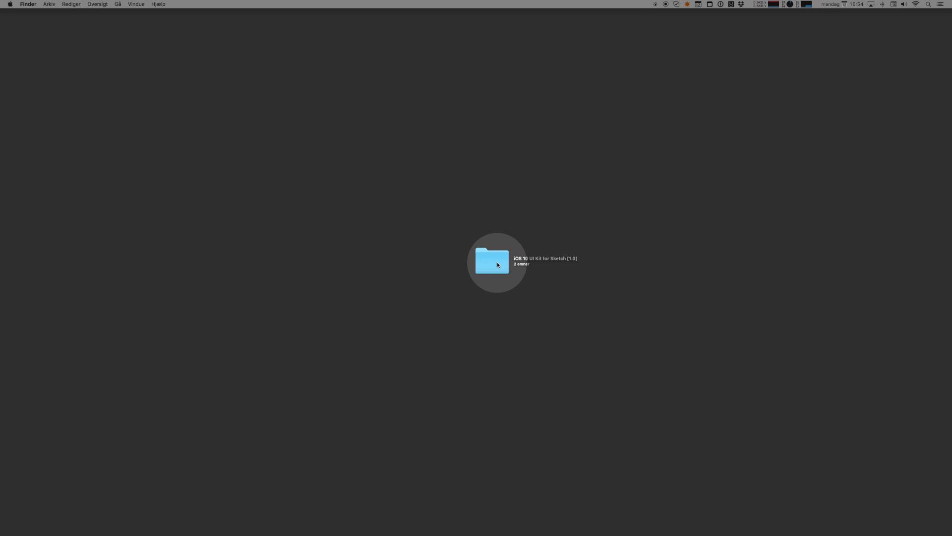
double_click(492, 261)
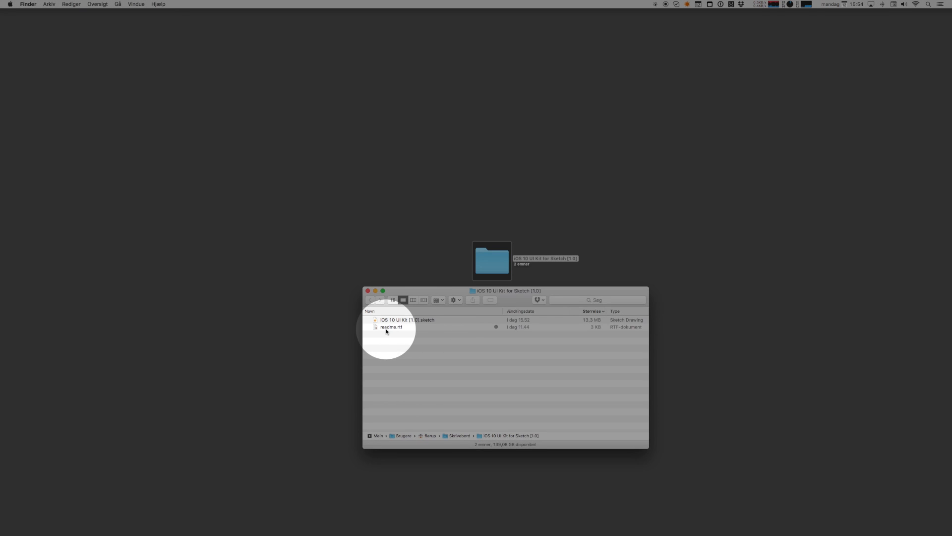
mouse_move(413, 320)
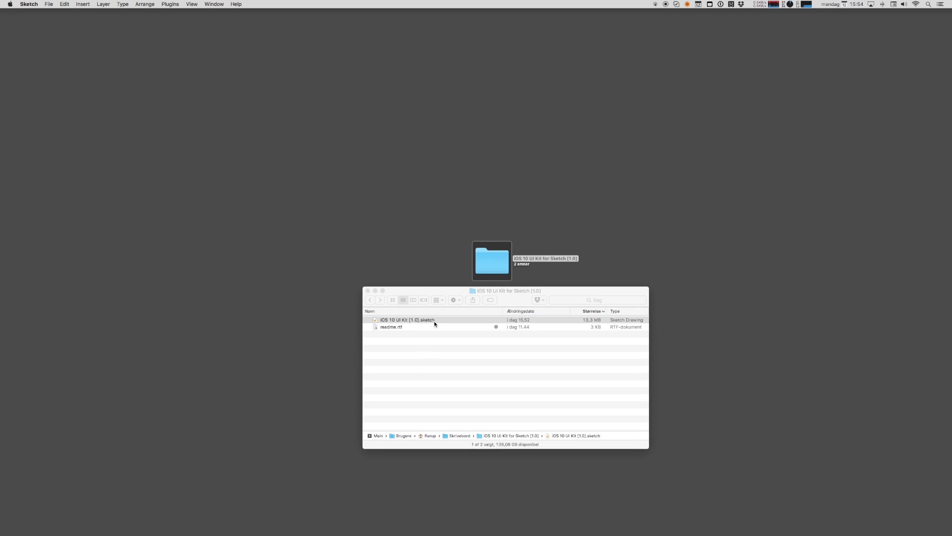
double_click(407, 319)
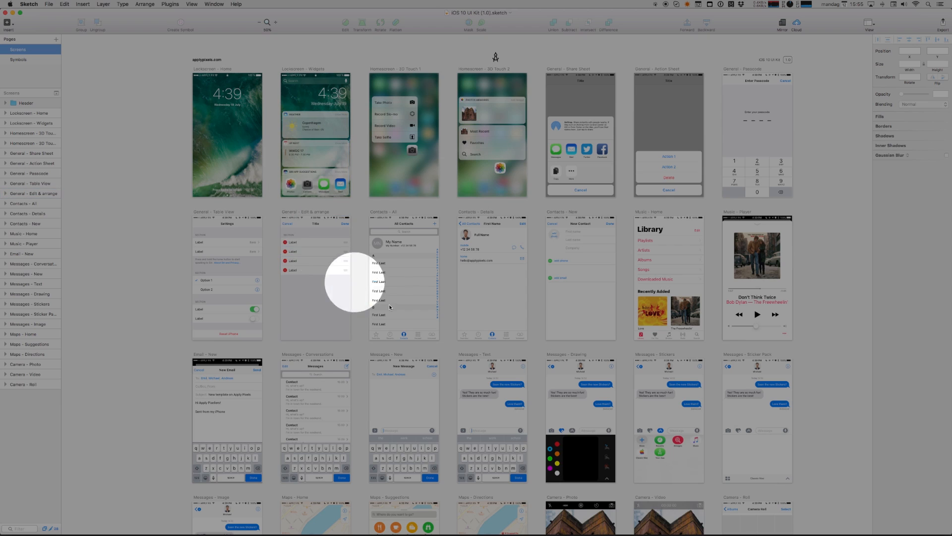
- Scroll through the Screens page mockups from lock screen through messages and maps
scroll(down, 3)
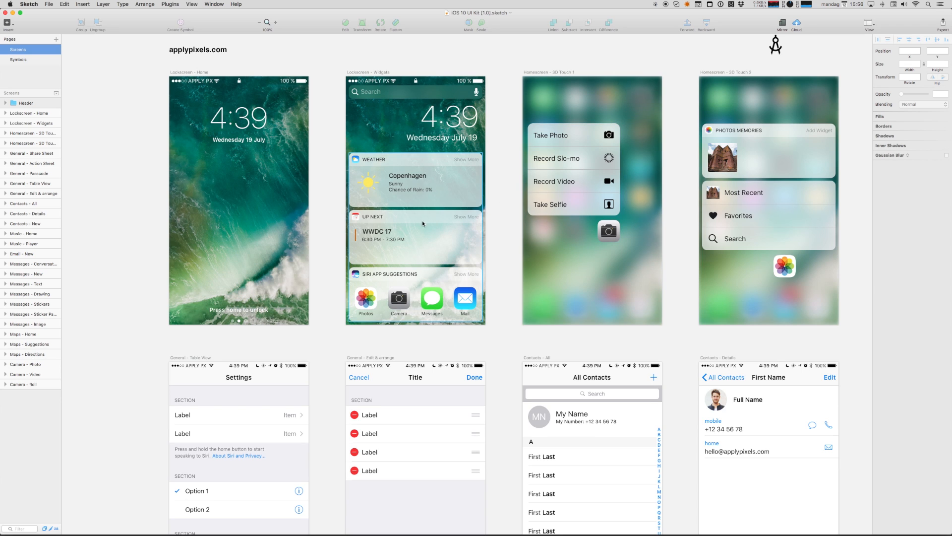
scroll(down, 3)
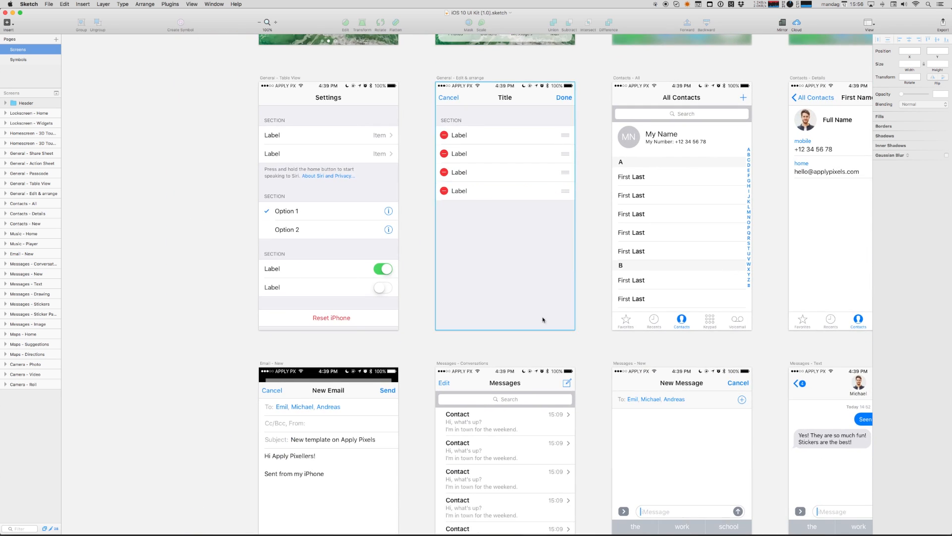
scroll(down, 3)
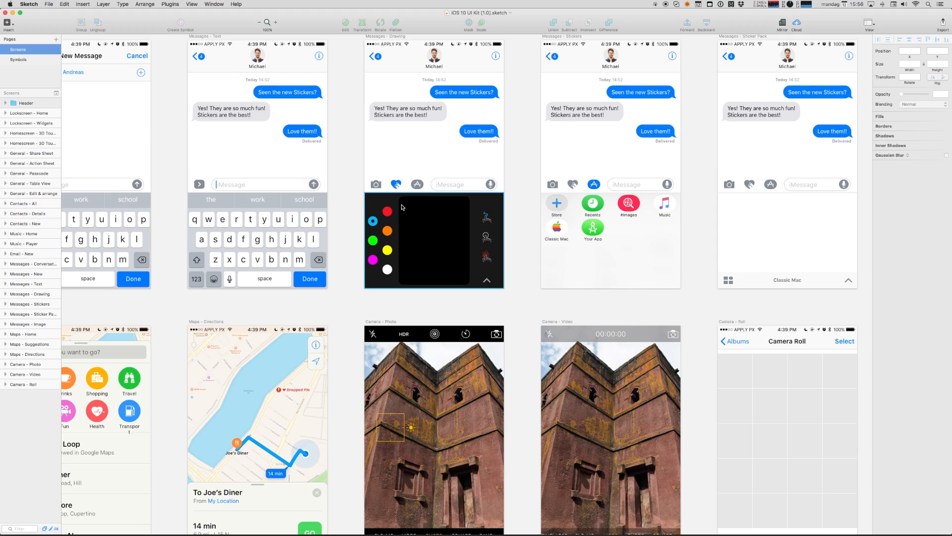
scroll(down, 3)
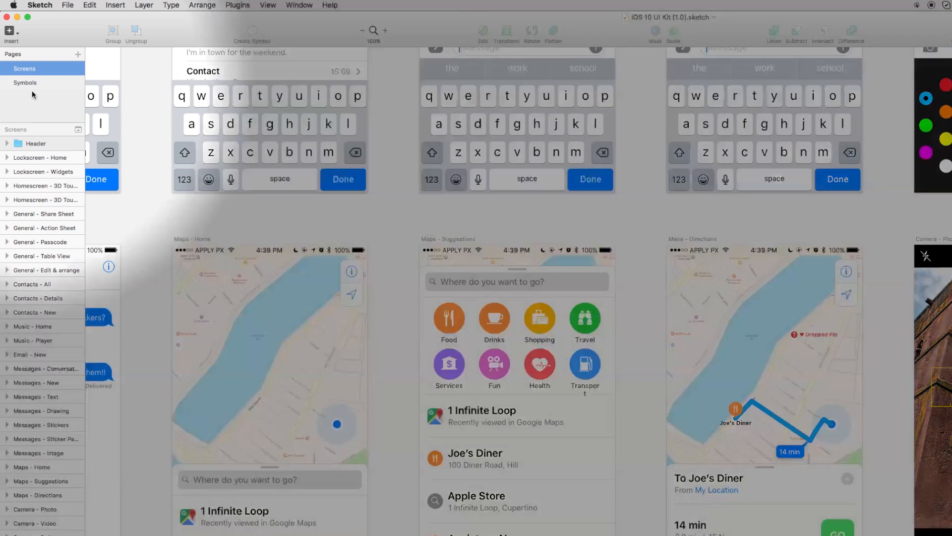
- Switch to the Symbols page and browse its keyboards, bars and list components
click(25, 82)
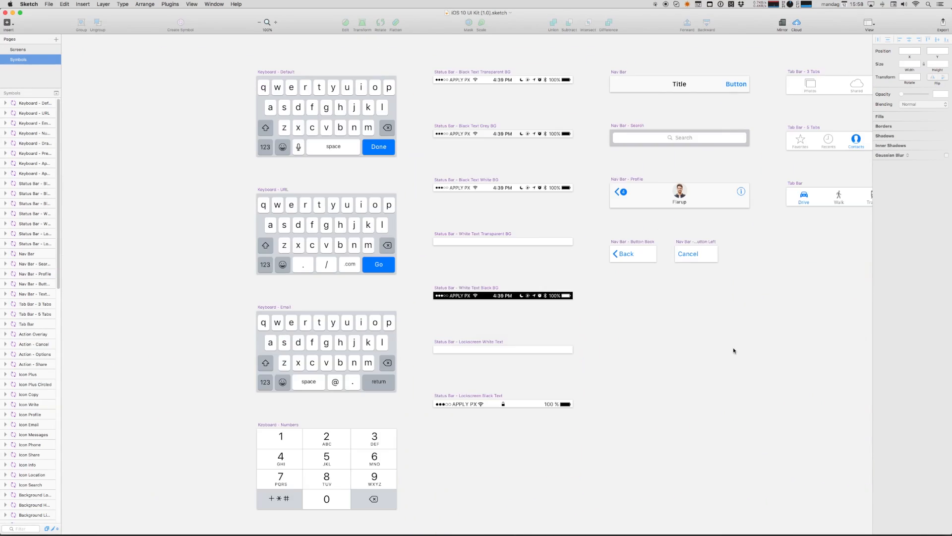
scroll(right, 3)
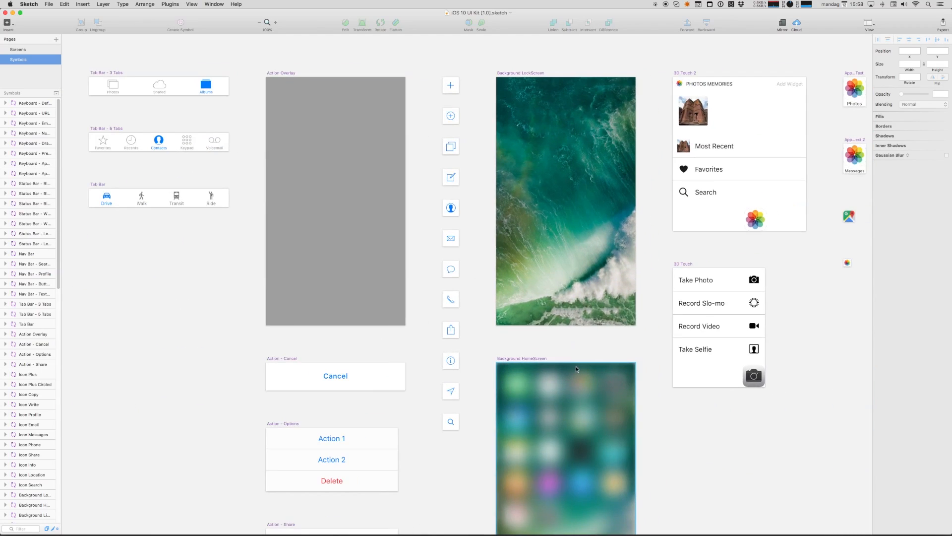
scroll(right, 3)
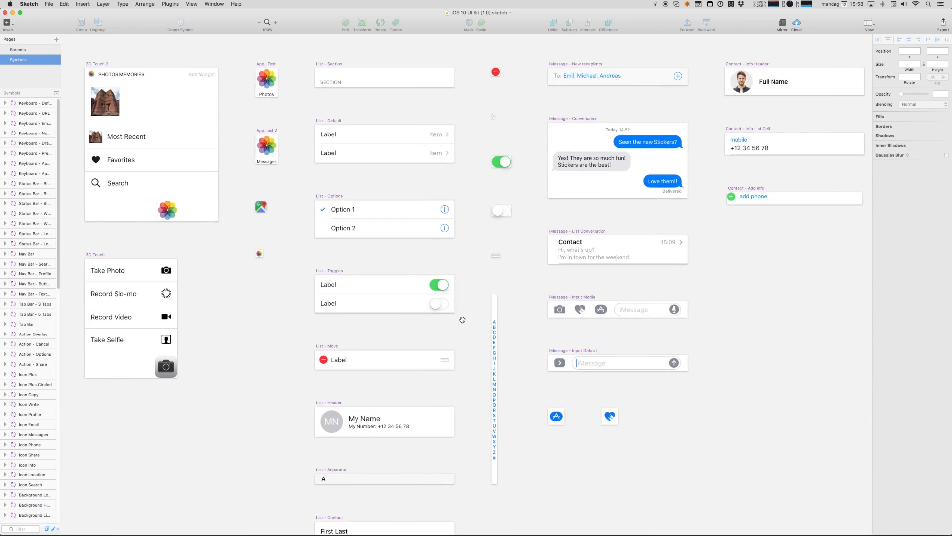
scroll(down, 3)
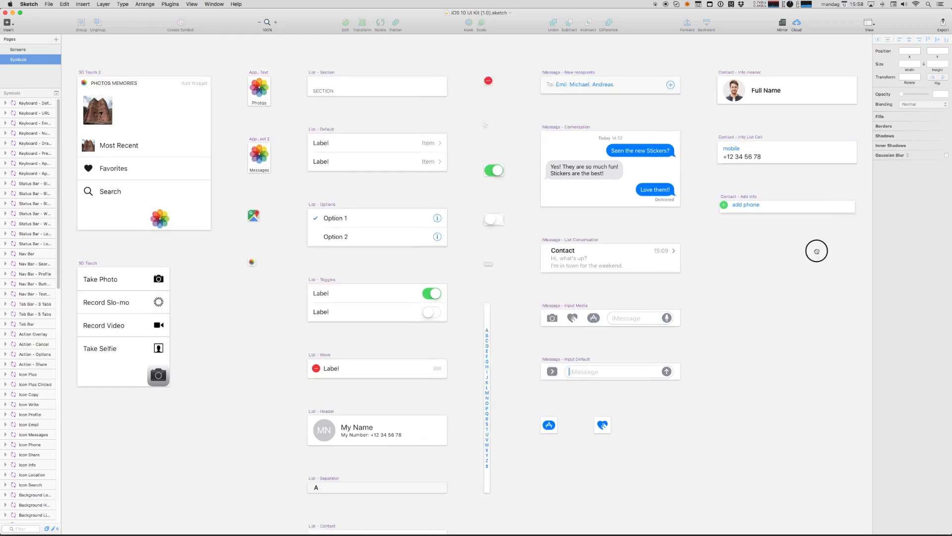
scroll(right, 3)
text(App Des)
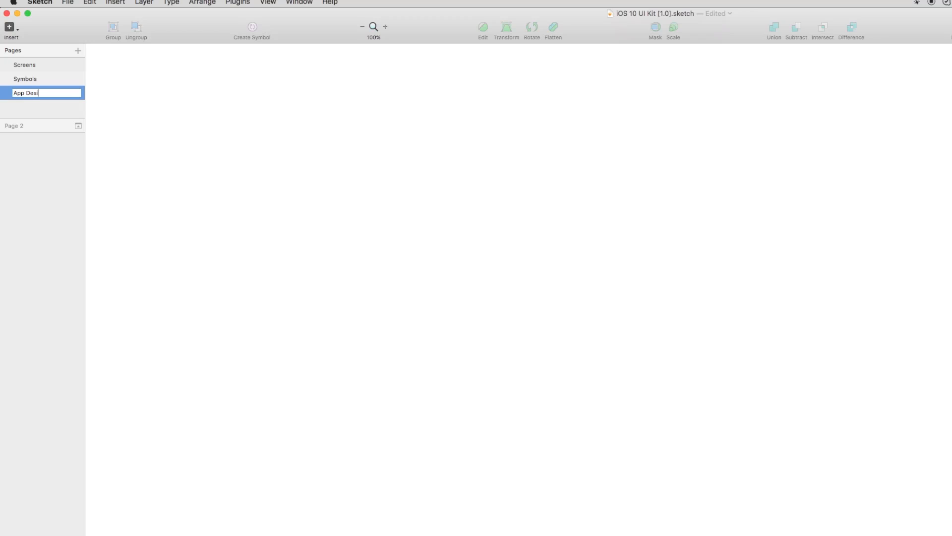
- Confirm the App Design page name and create an iPhone 6 sized artboard on it
click(9, 27)
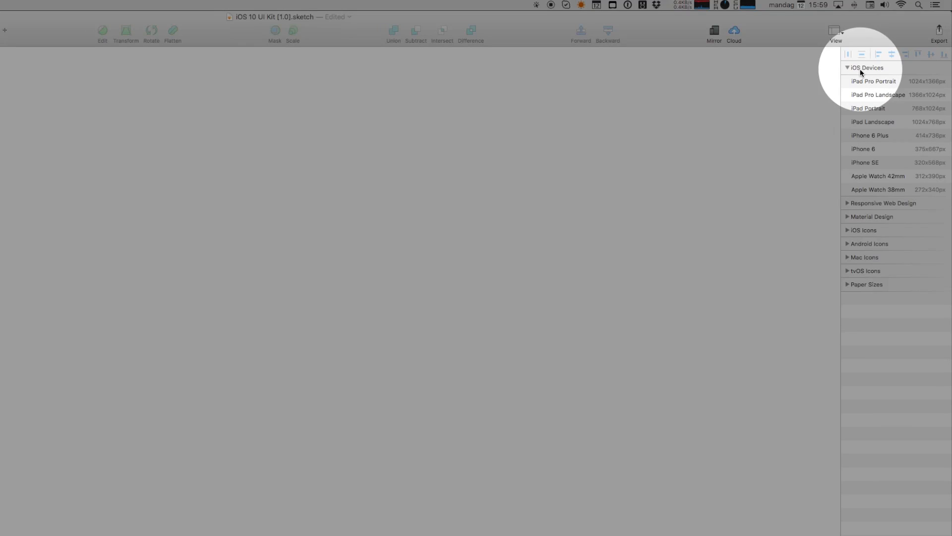
click(863, 149)
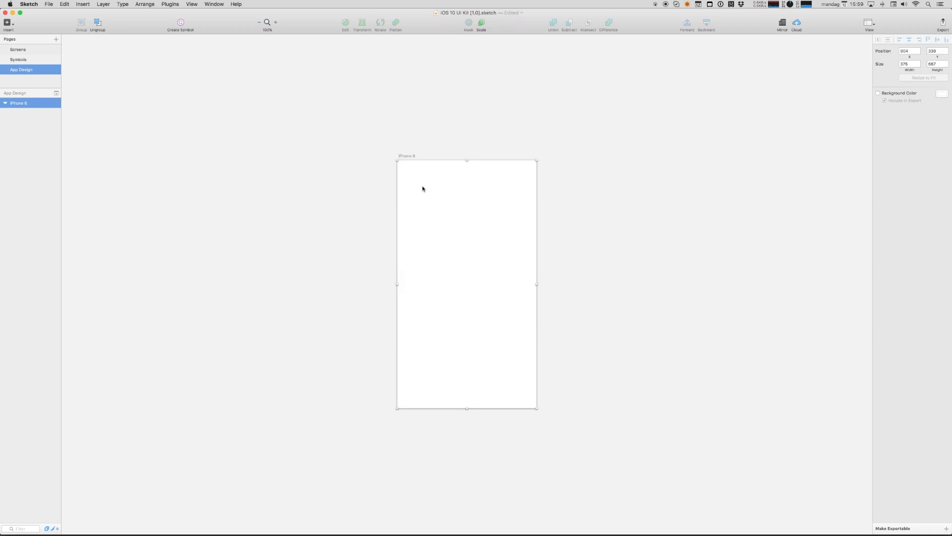
mouse_move(282, 127)
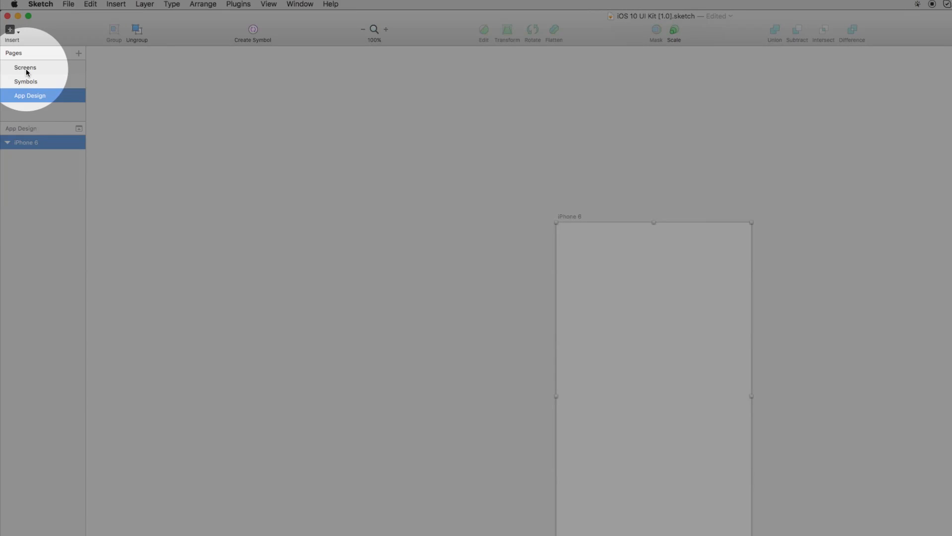
mouse_move(32, 74)
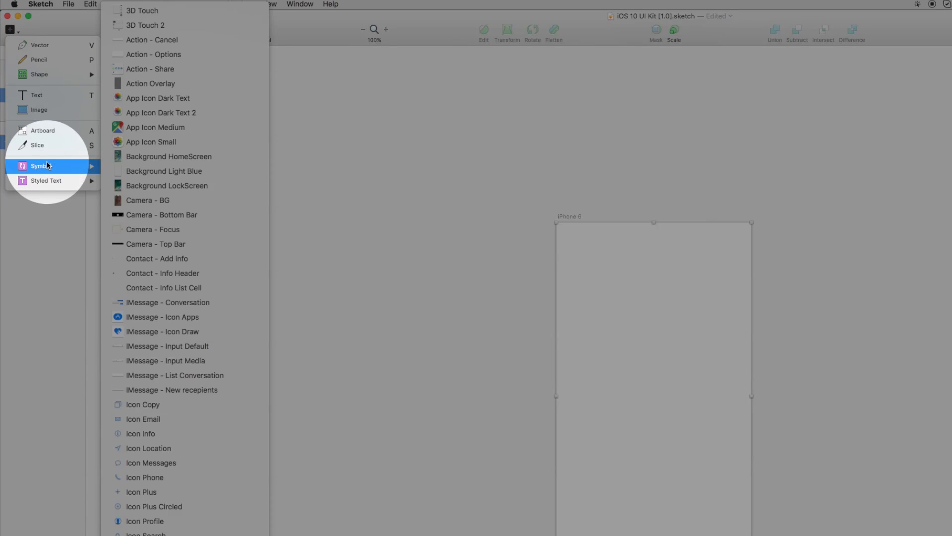
mouse_move(146, 25)
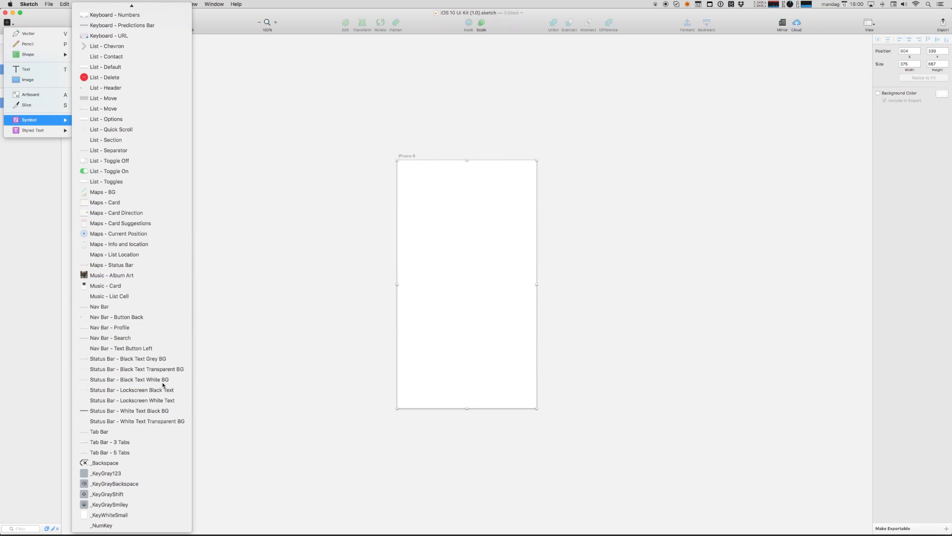
- Insert the black-text status bar, Maps - BG background and Maps - Current Position marker symbols
click(129, 379)
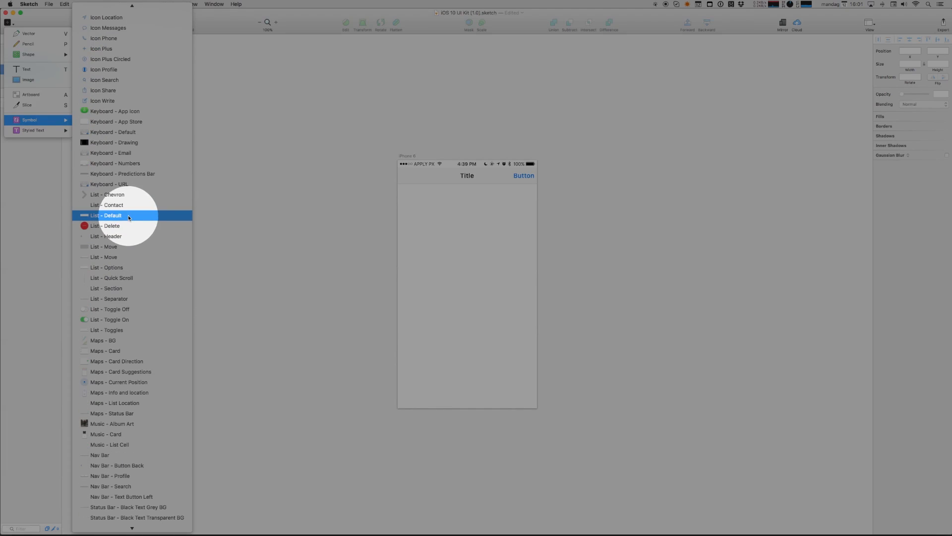
click(103, 340)
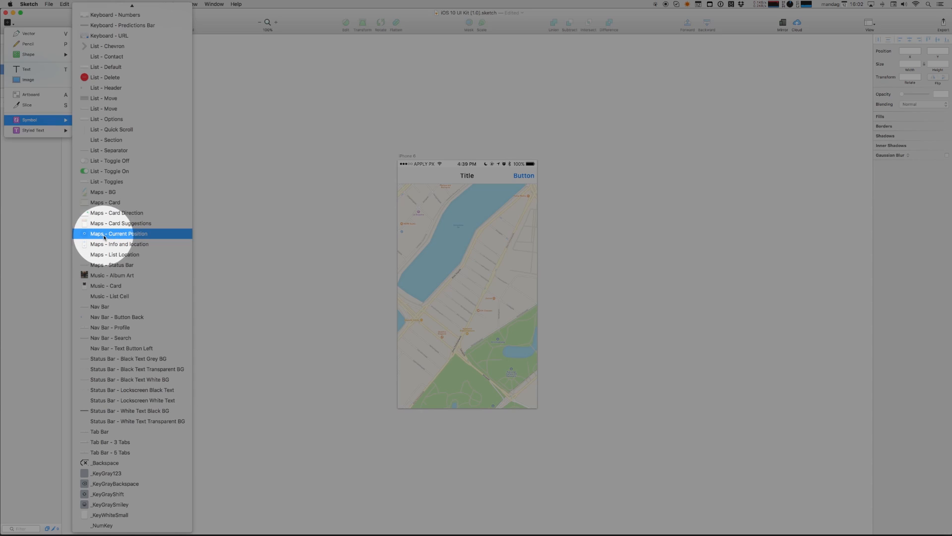
click(119, 233)
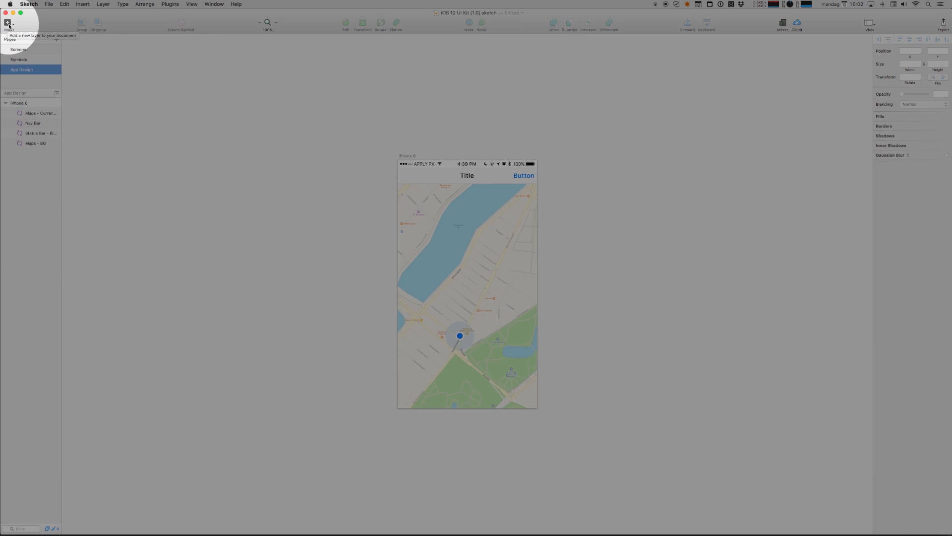
click(29, 120)
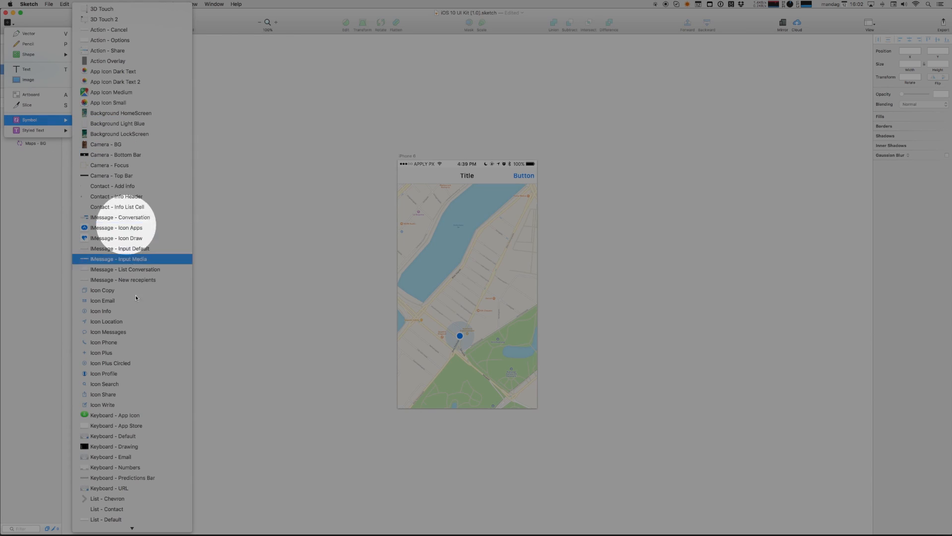
scroll(down, 3)
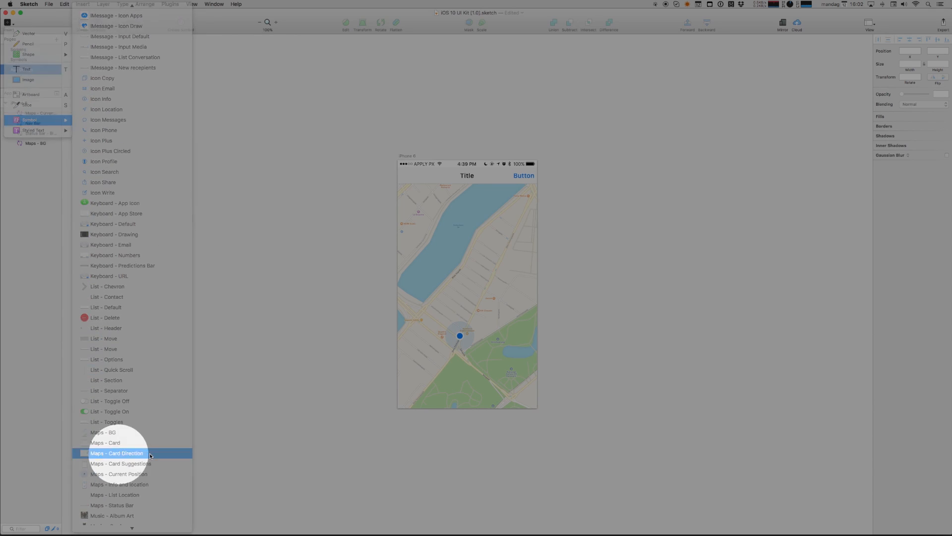
- Add the Maps - Card Direction symbol, then duplicate the iPhone 6 artboard
click(116, 452)
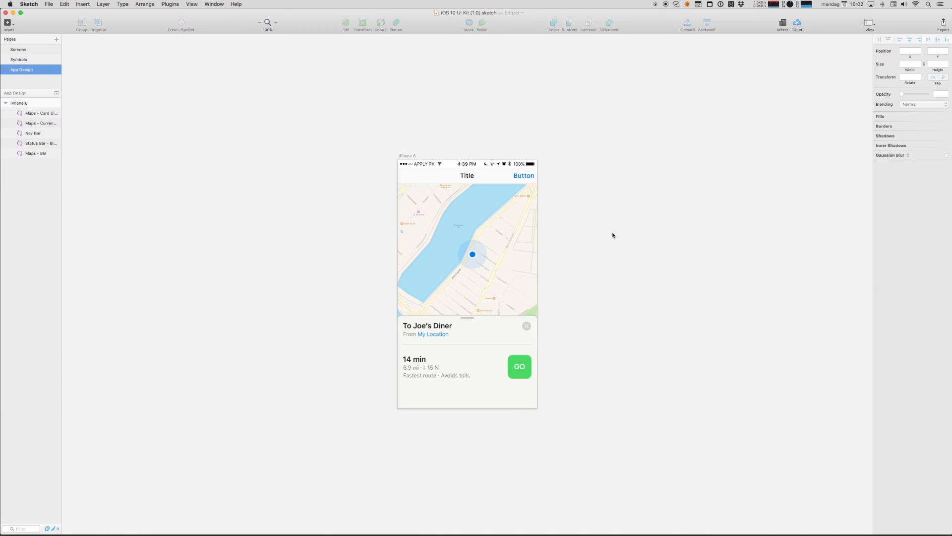
right_click(19, 103)
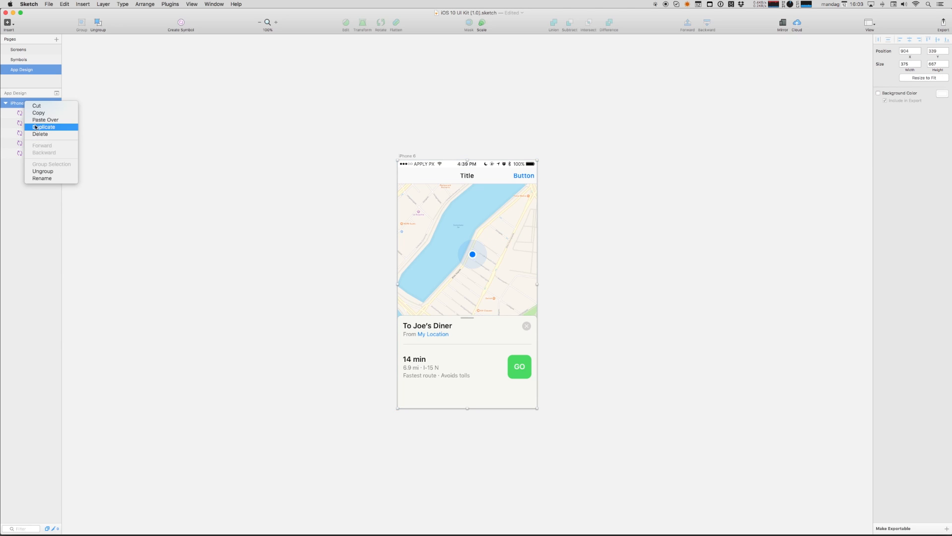
click(43, 127)
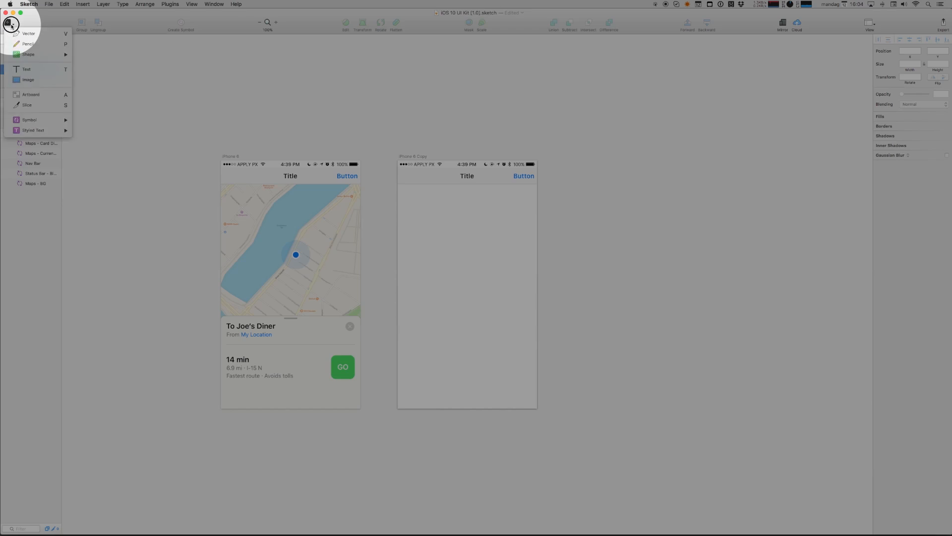
- Place a Tab Bar - 5 Tabs symbol along the bottom of the copied artboard
click(29, 120)
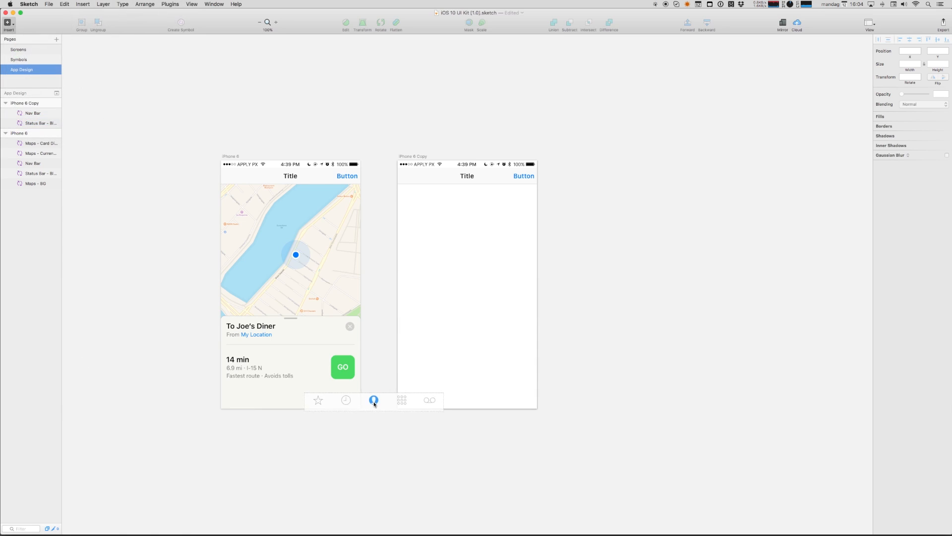
click(479, 398)
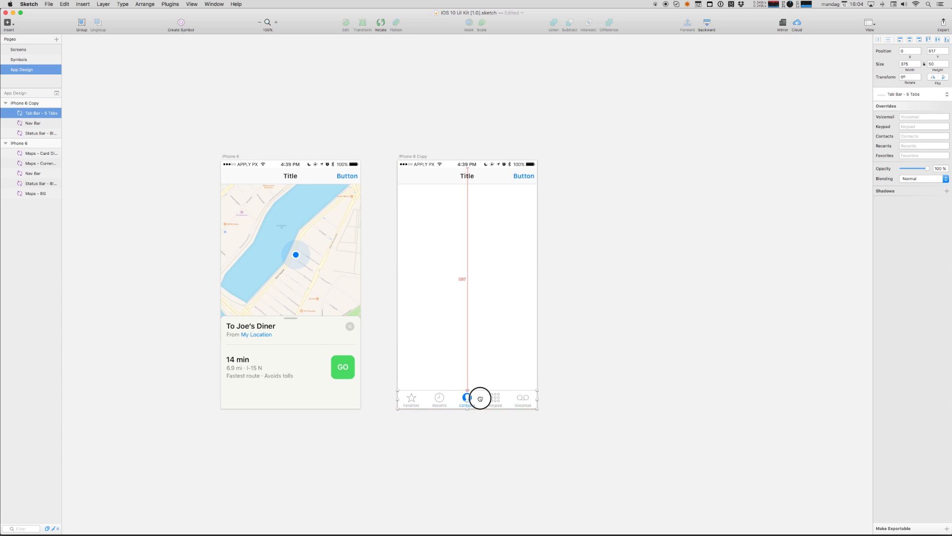
click(420, 261)
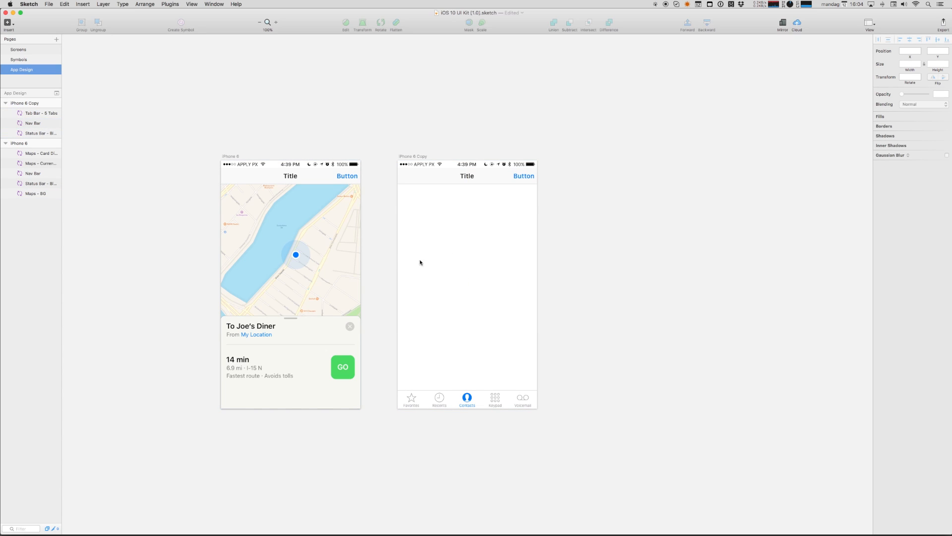
mouse_move(424, 198)
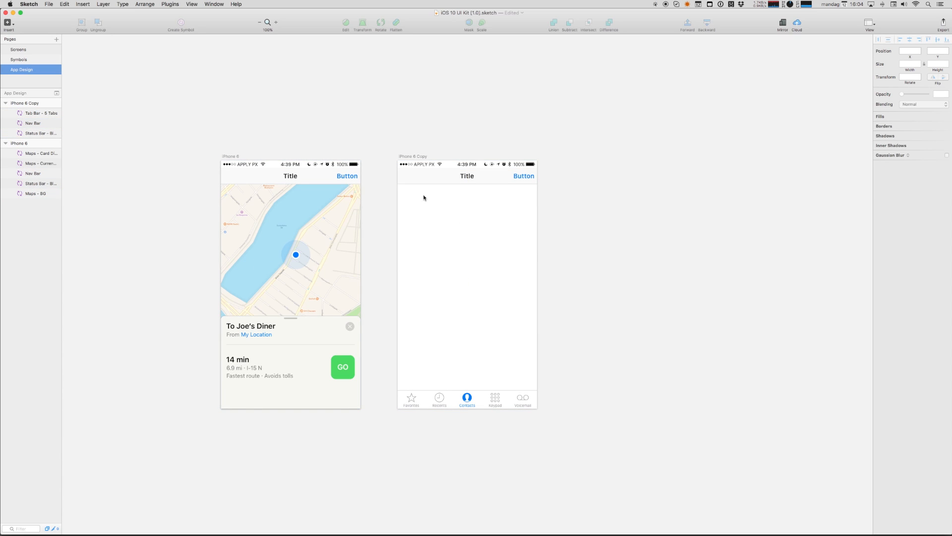
mouse_move(489, 257)
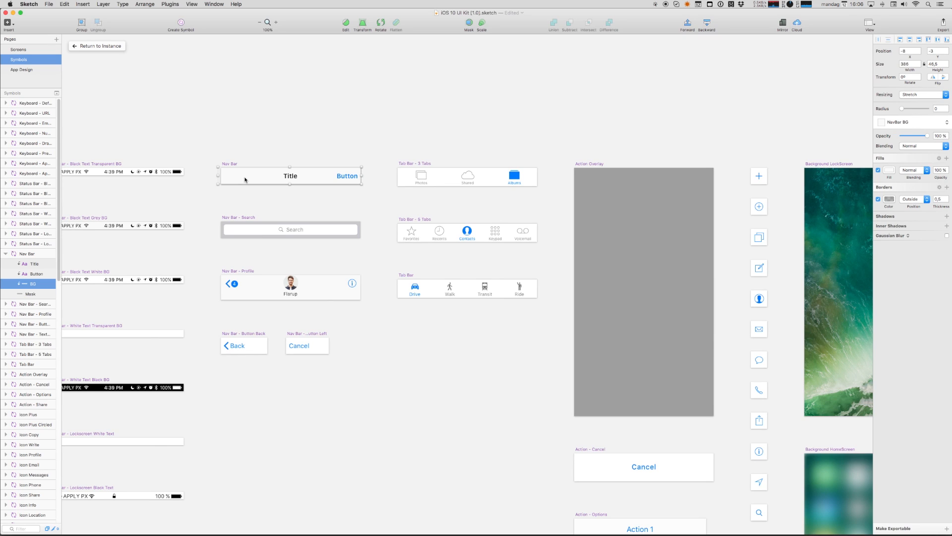
mouse_move(419, 185)
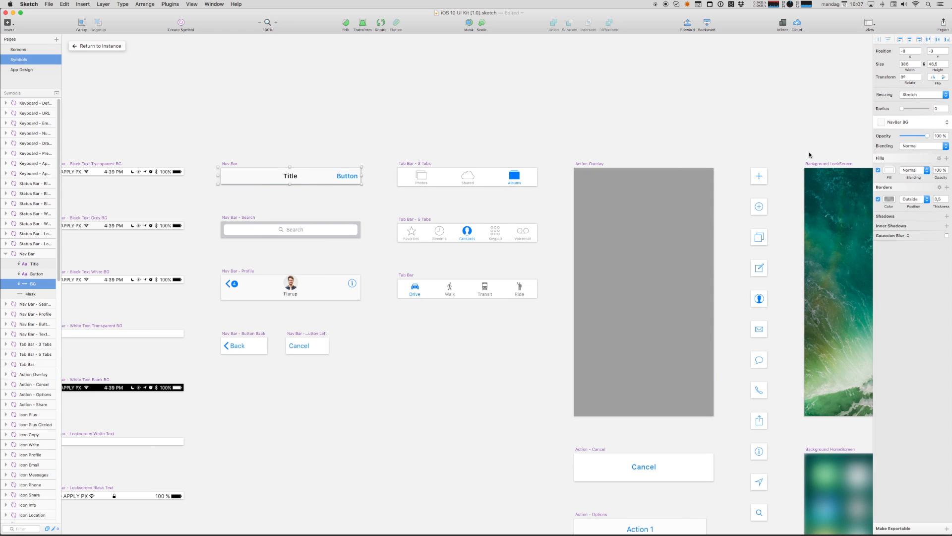
- Change the Nav Bar master's BG fill to yellow, updating both screens
click(882, 171)
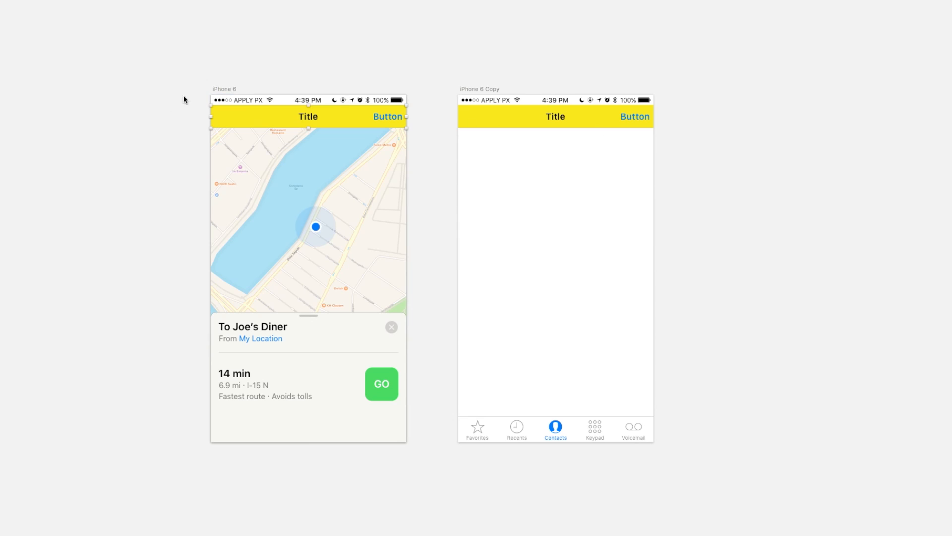
mouse_move(678, 124)
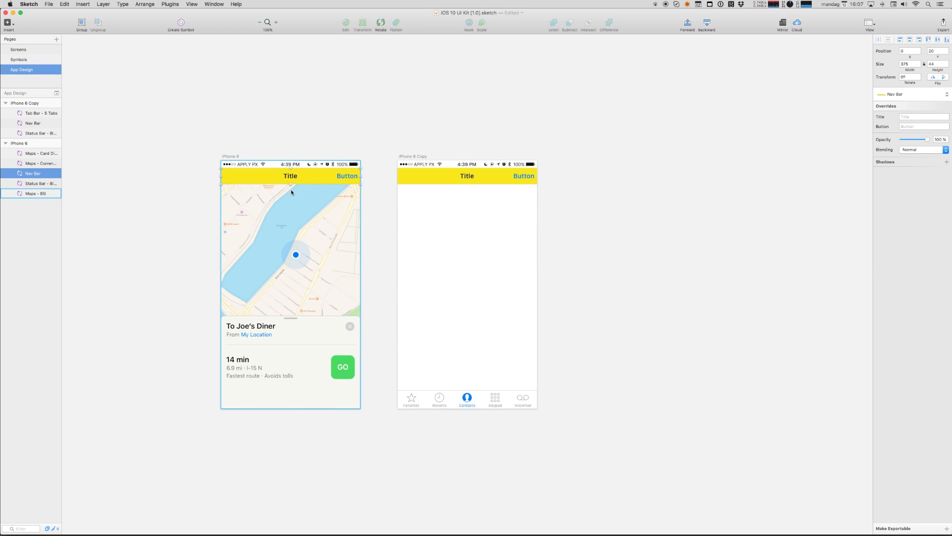
mouse_move(313, 193)
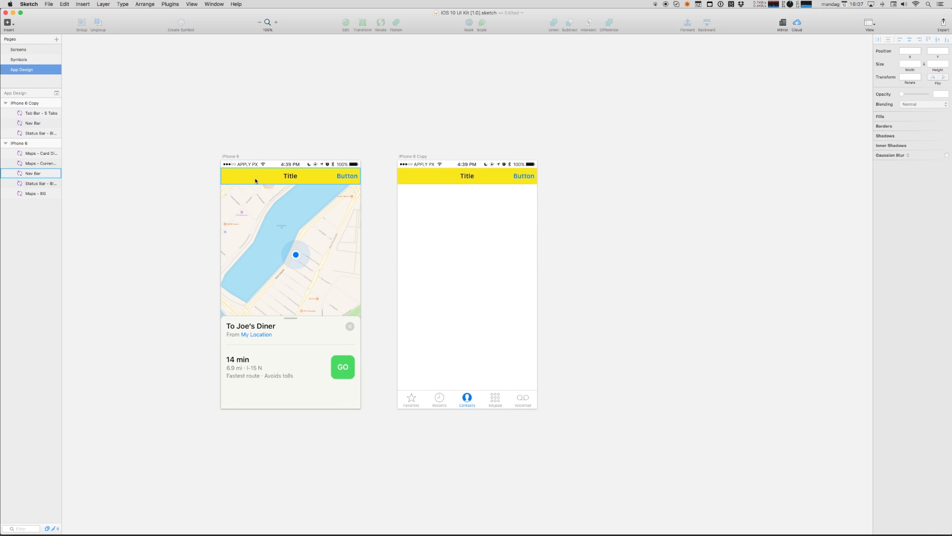
mouse_move(259, 178)
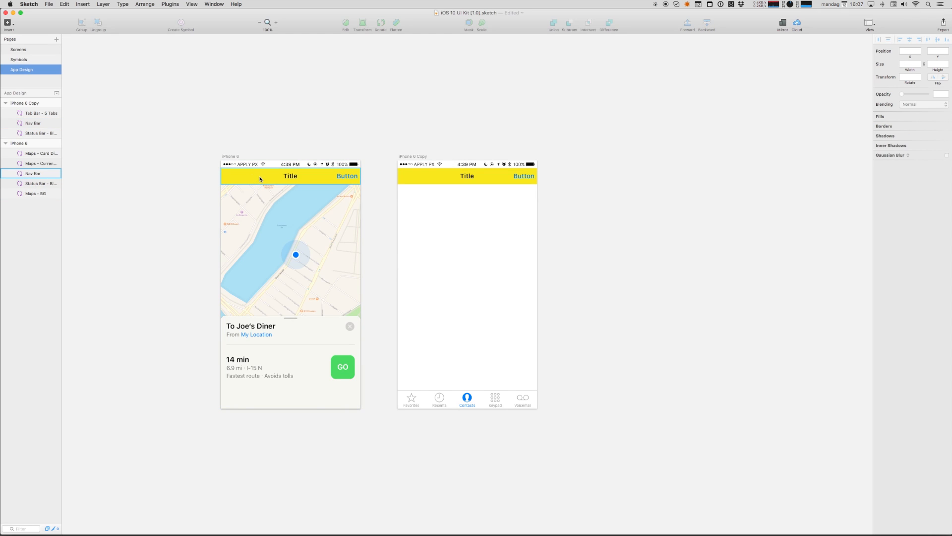
mouse_move(270, 182)
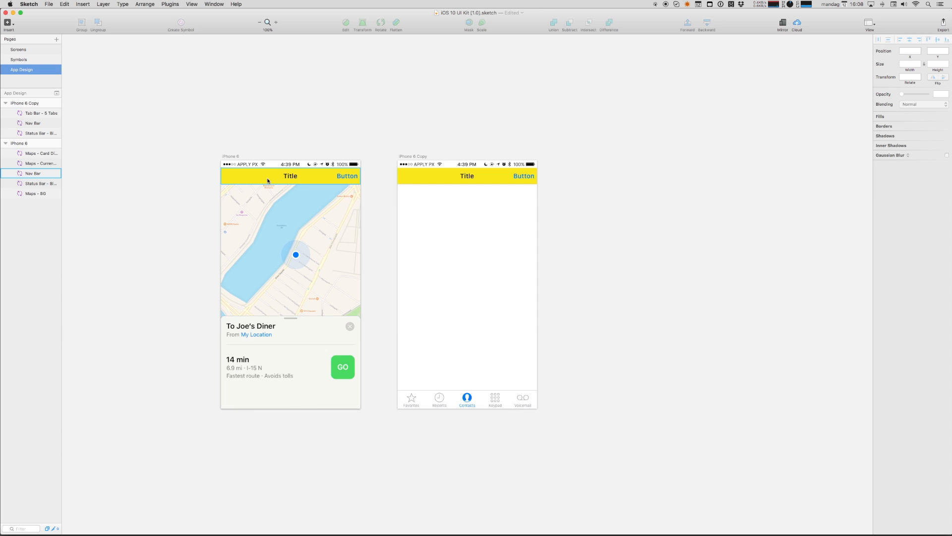
- Override the map screen's nav bar title to 'Maps!', return to the instance and go to the Symbols page
click(290, 176)
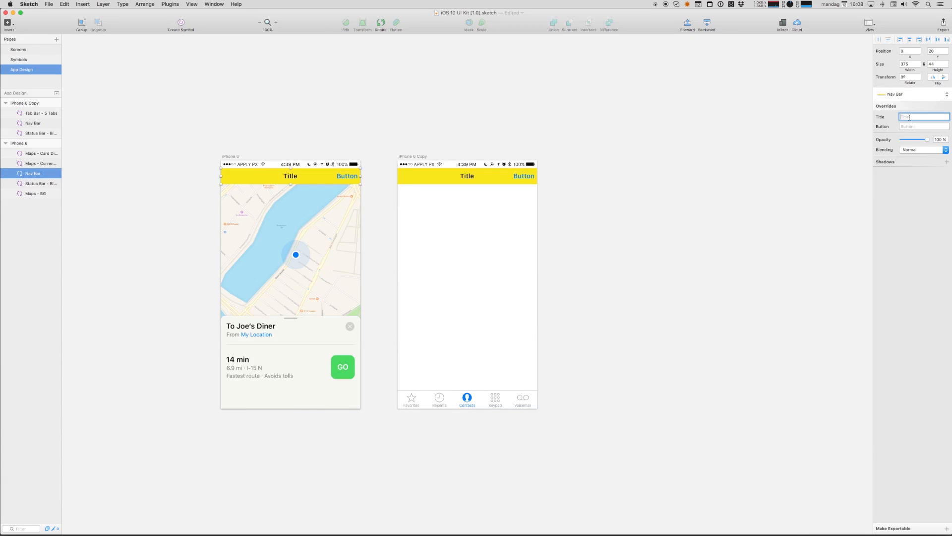
text(Maps)
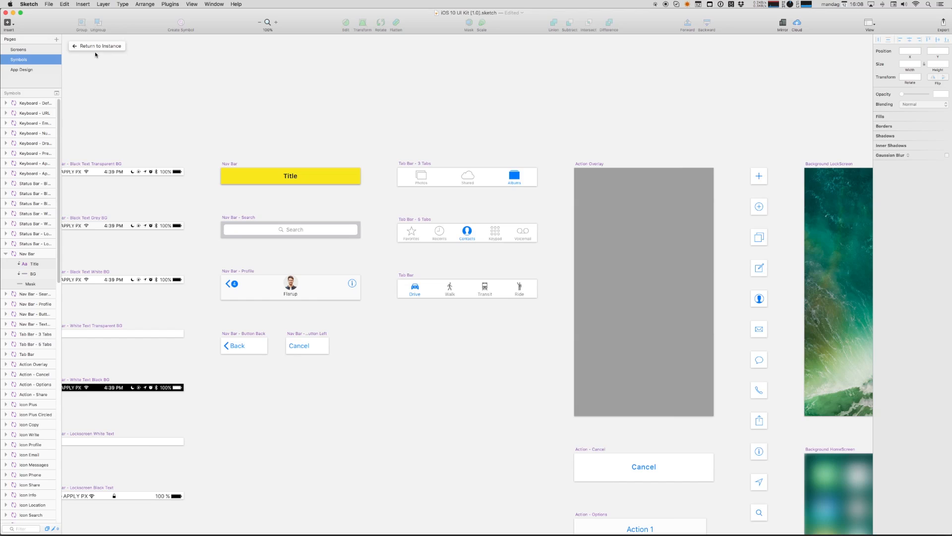
click(22, 69)
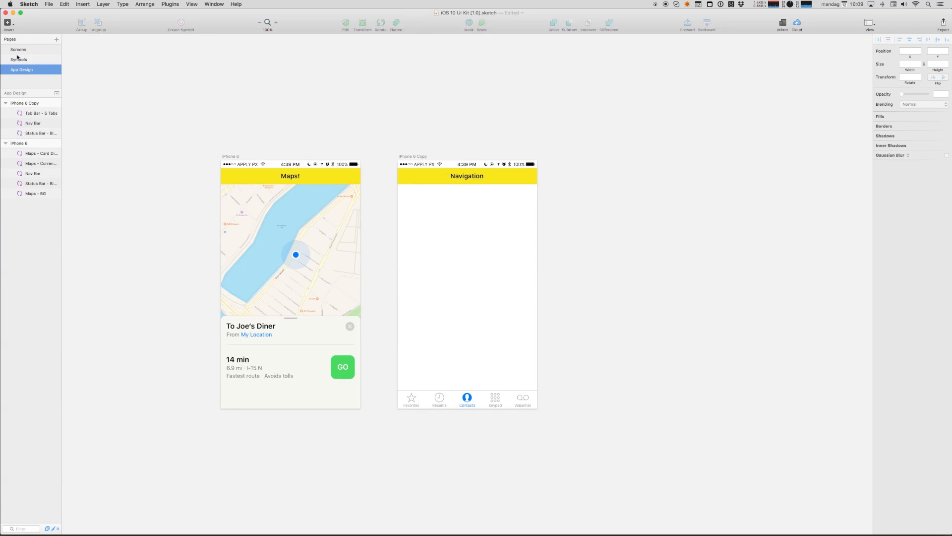
click(18, 59)
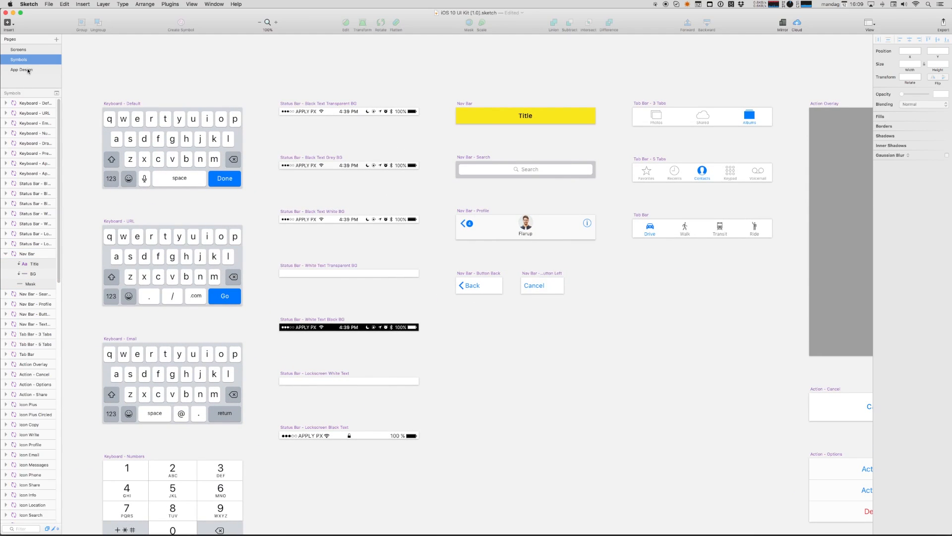
- Add a 'Hey there' text layer to the Maps - Card Direction master and return to its instance on the map screen
click(21, 69)
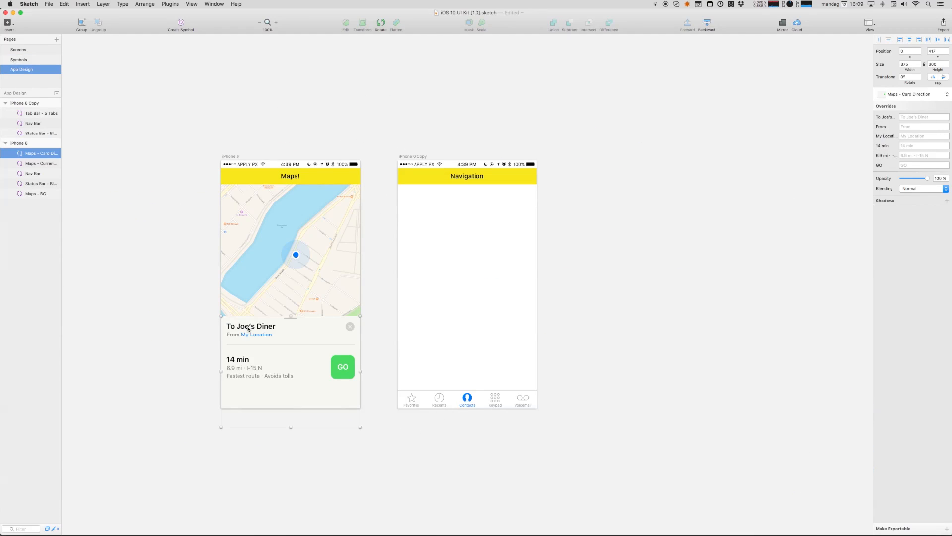
click(19, 60)
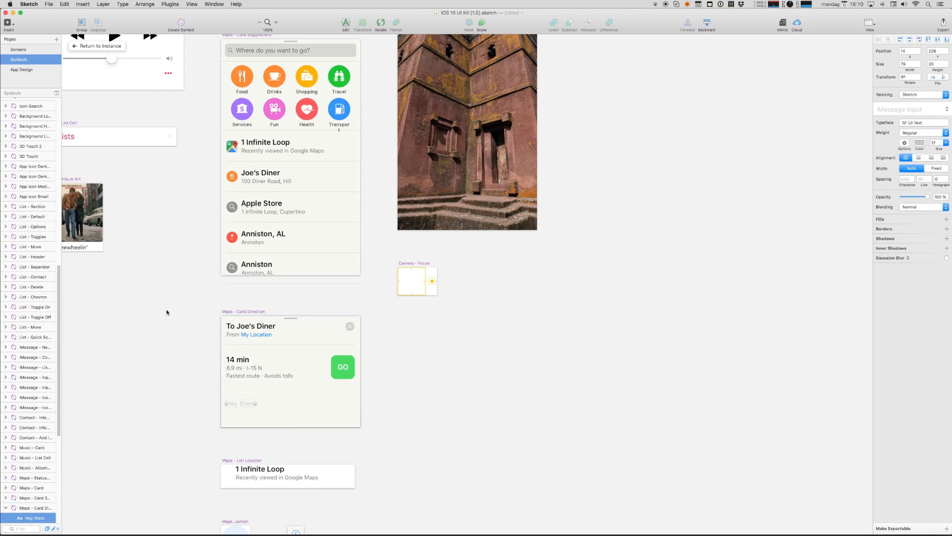
click(293, 176)
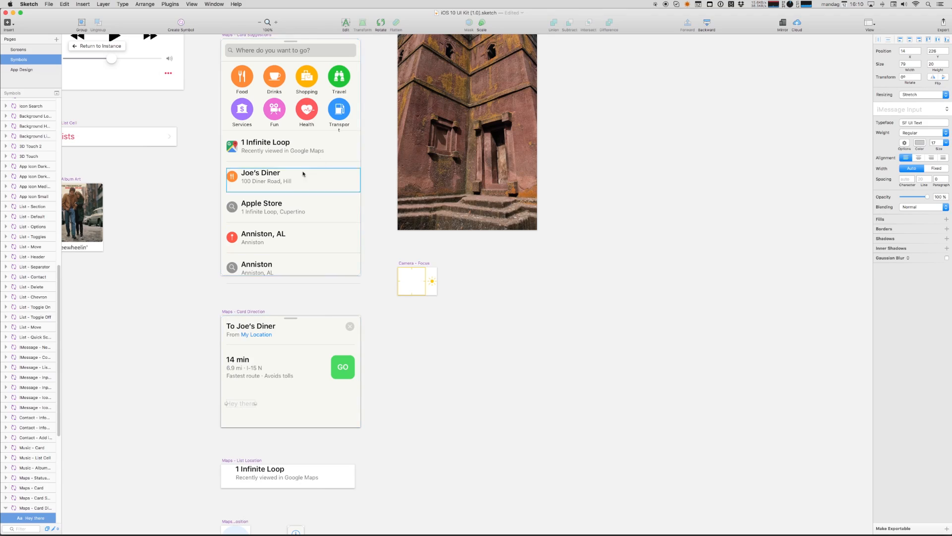
click(21, 70)
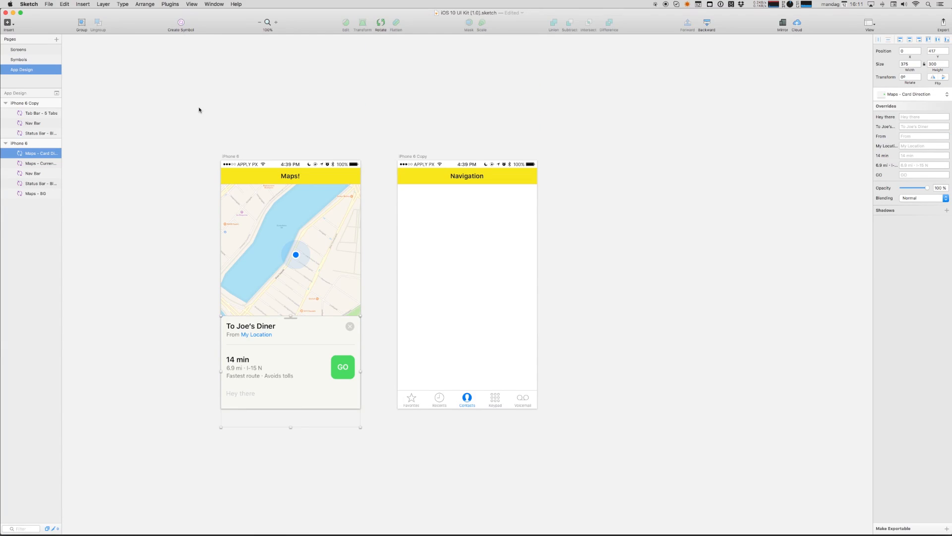
mouse_move(225, 125)
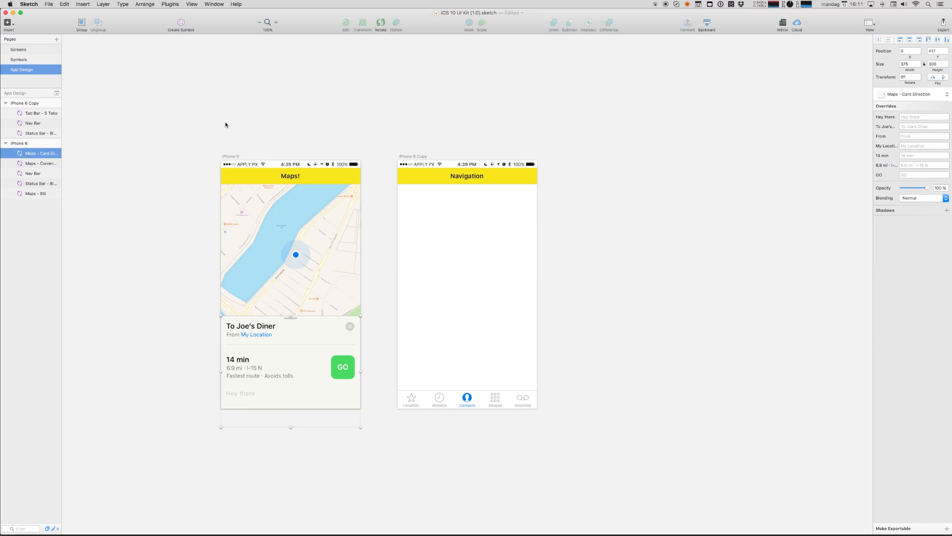
mouse_move(98, 19)
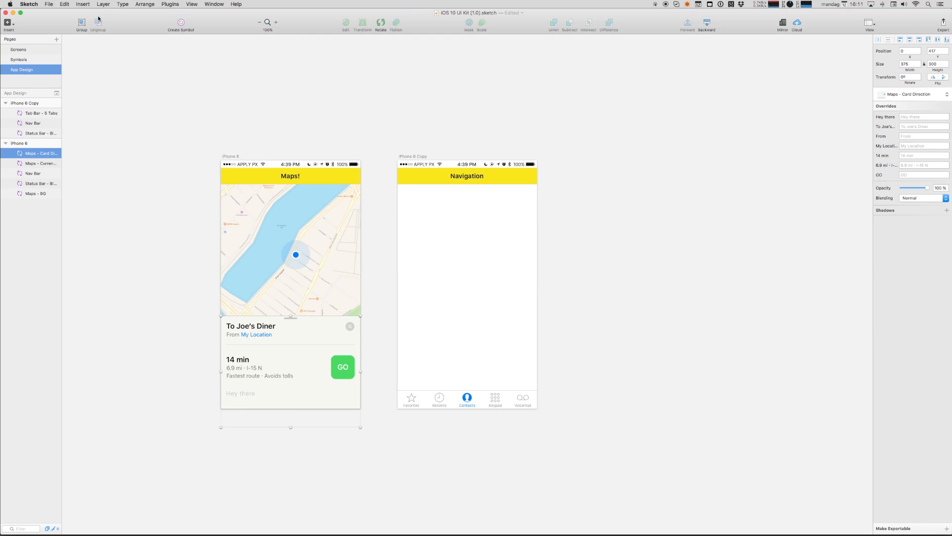
click(49, 4)
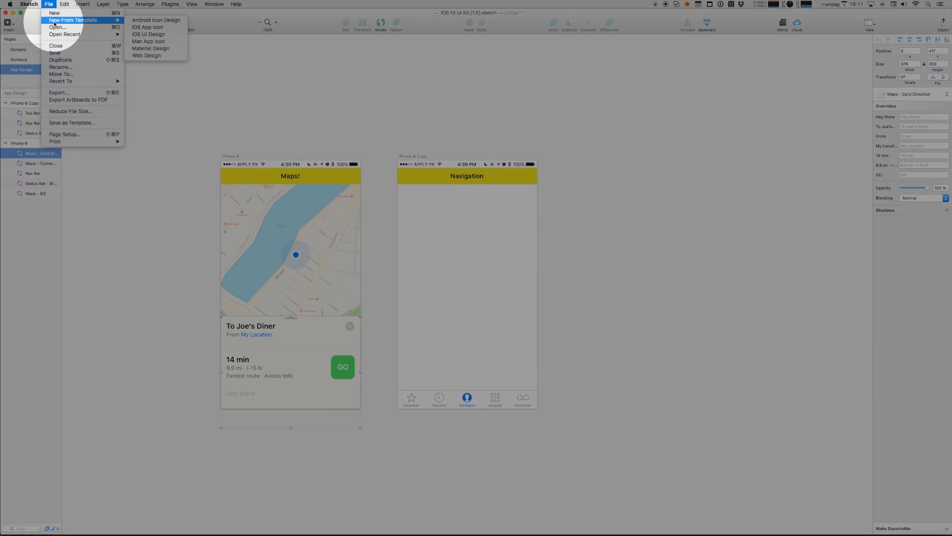
mouse_move(148, 35)
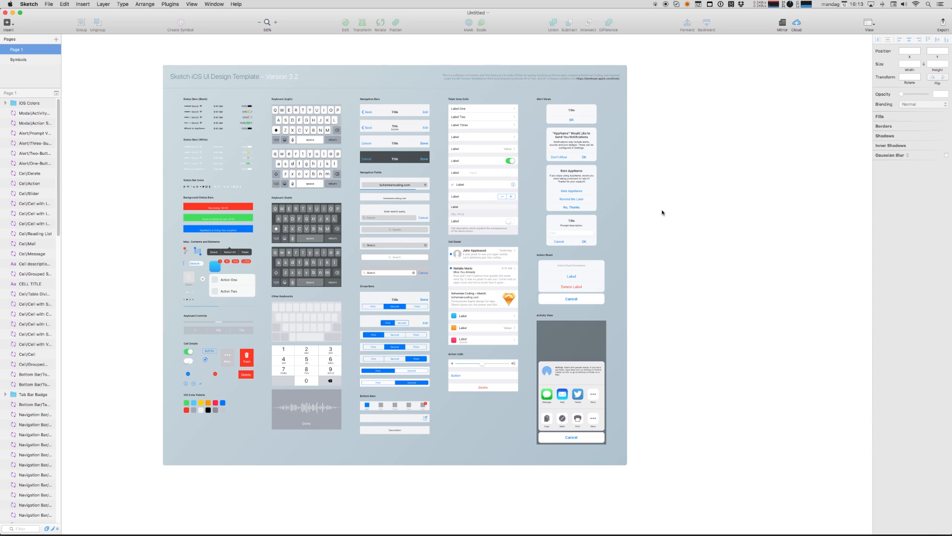
mouse_move(695, 270)
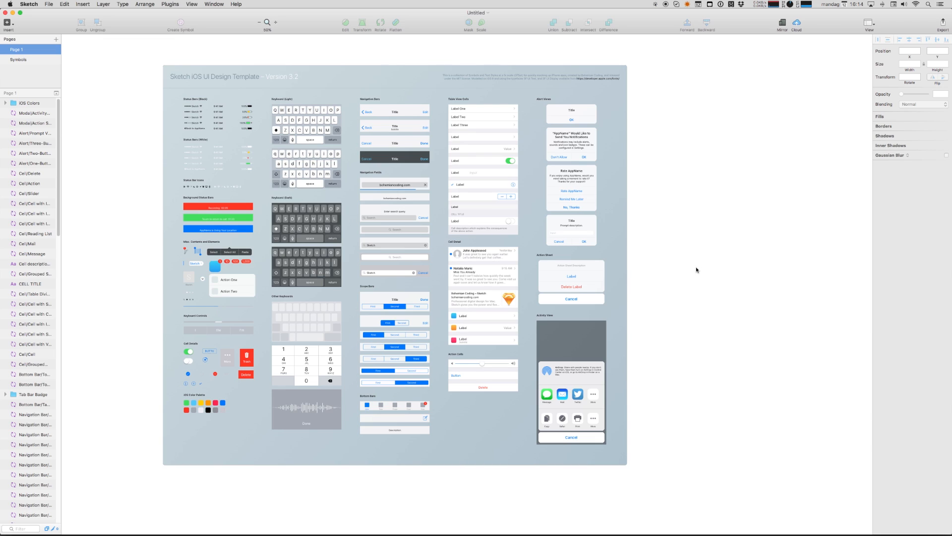
mouse_move(697, 270)
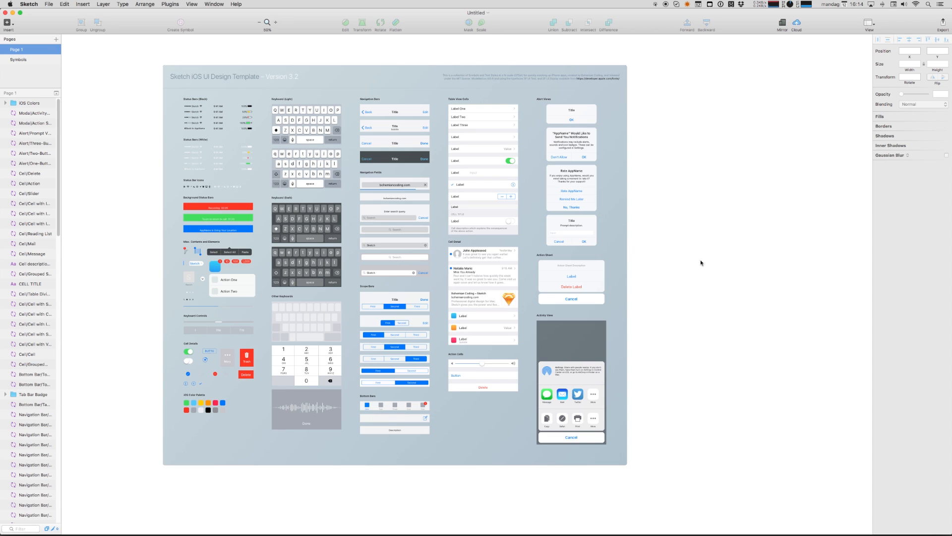
mouse_move(106, 56)
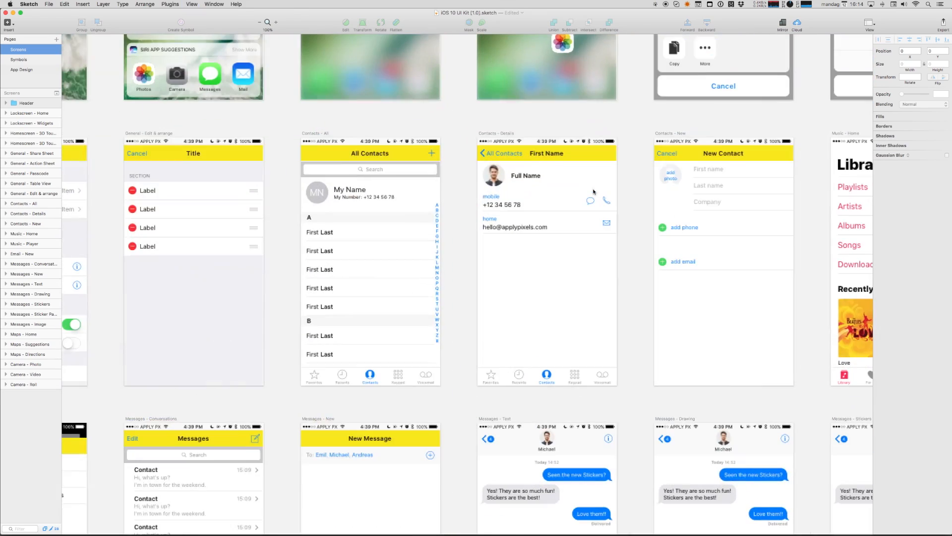
- Scroll the Screens page to view the grid of prebuilt iOS 10 mockups
scroll(down, 3)
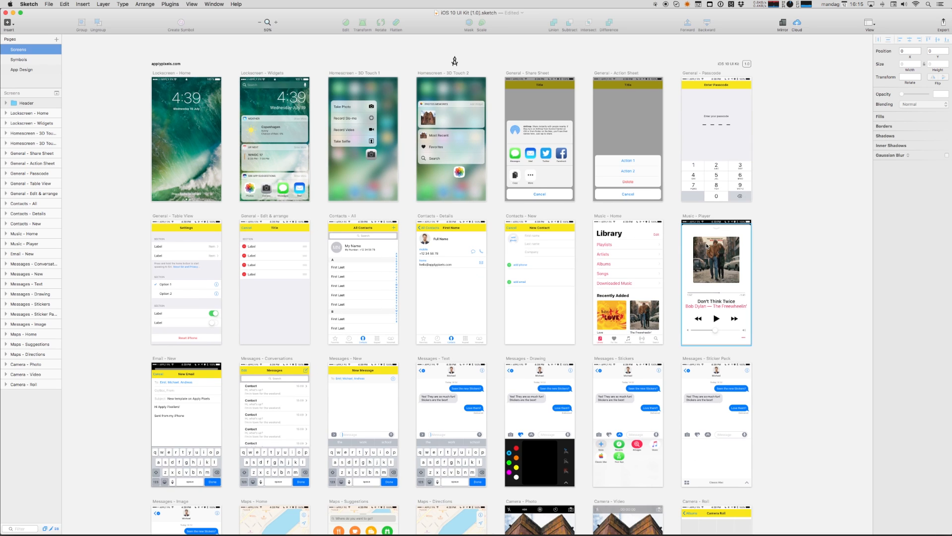
mouse_move(742, 252)
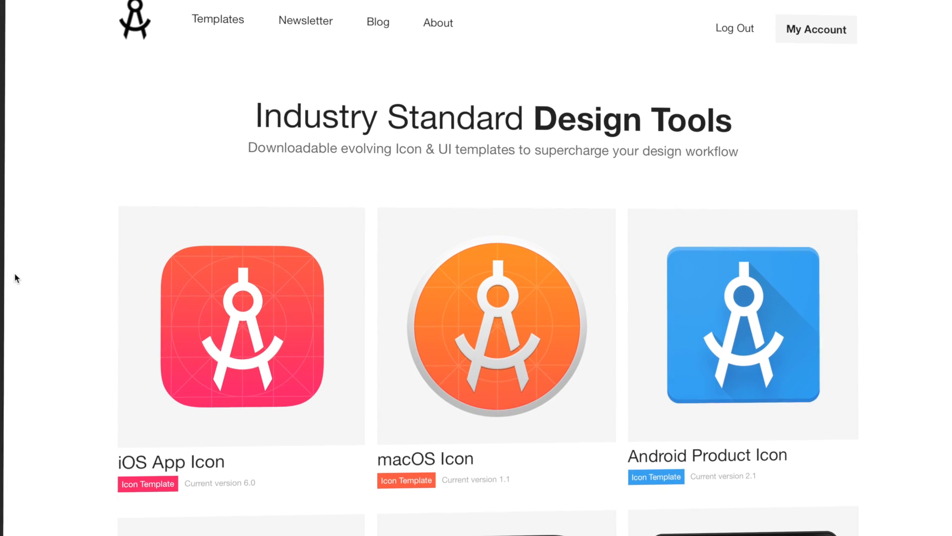
- Scroll the ApplyPixels Templates catalogue of iOS, macOS and Android icon templates
scroll(down, 3)
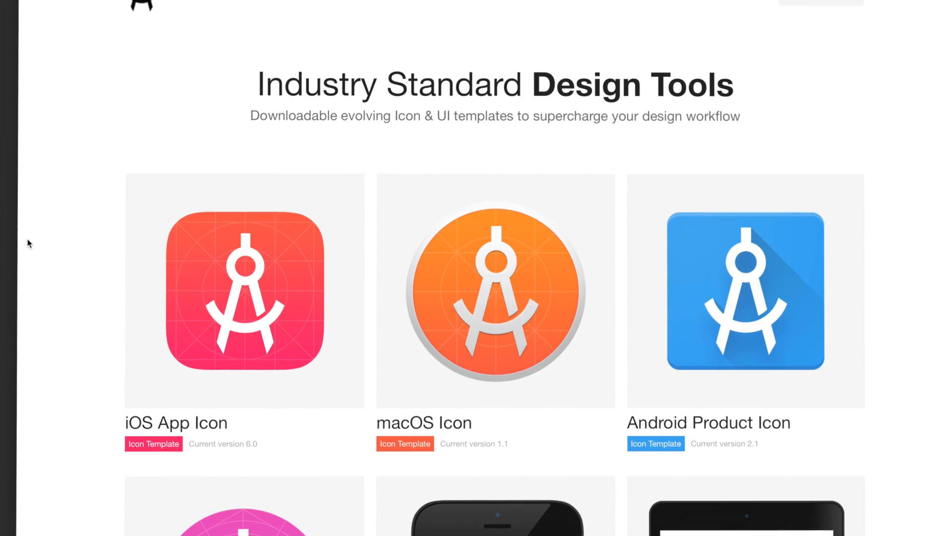
scroll(up, 3)
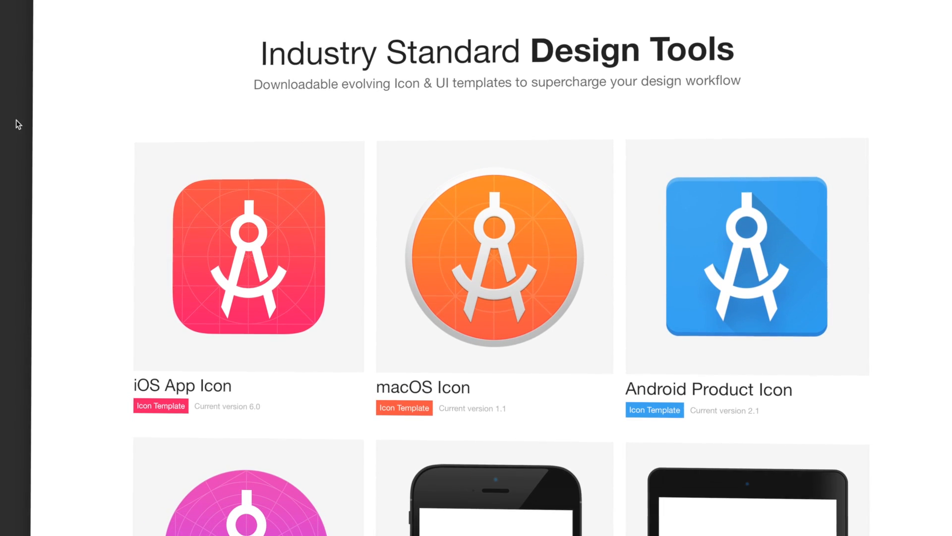